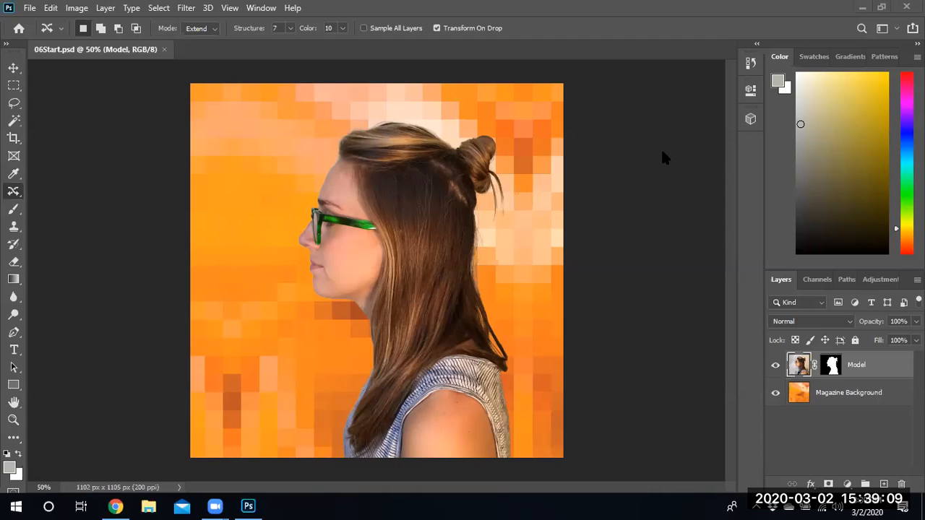
{"action": "mouse_move", "coordinate": [643, 222]}
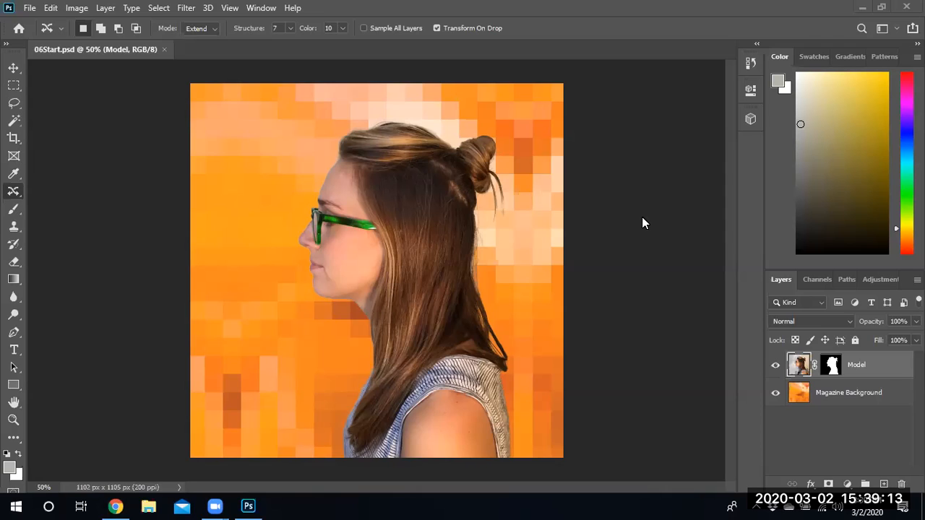
{"action": "mouse_move", "coordinate": [612, 236]}
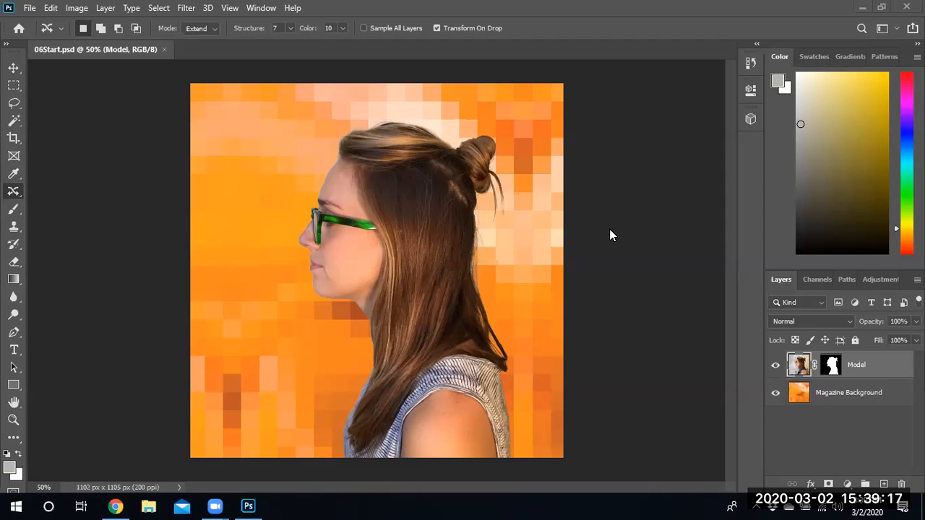
{"action": "mouse_move", "coordinate": [448, 171]}
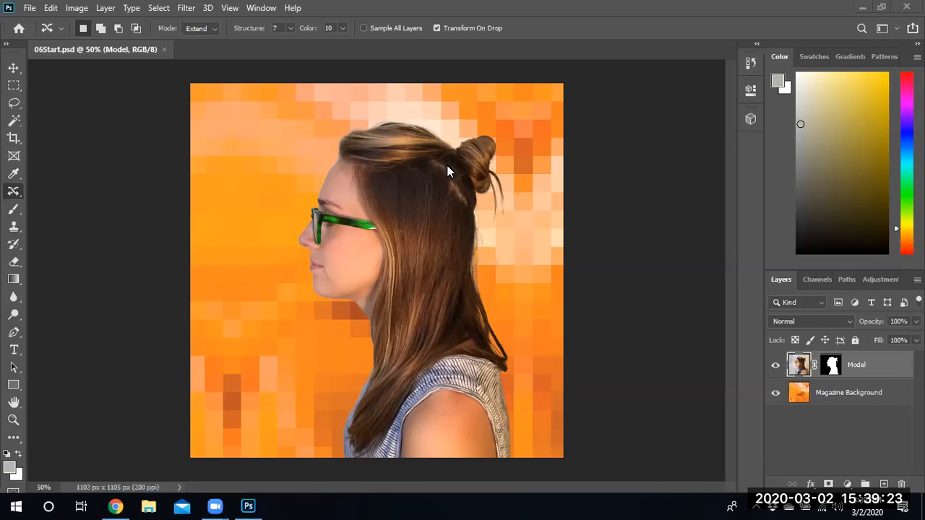
{"action": "mouse_move", "coordinate": [242, 169]}
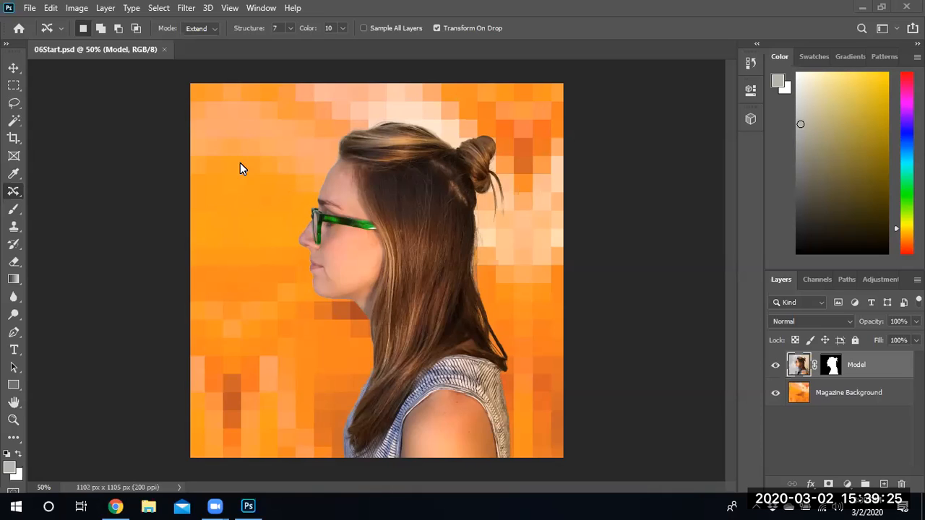
- Open the Edit menu to reach the Puppet Warp command
{"action": "left_click", "coordinate": [50, 8]}
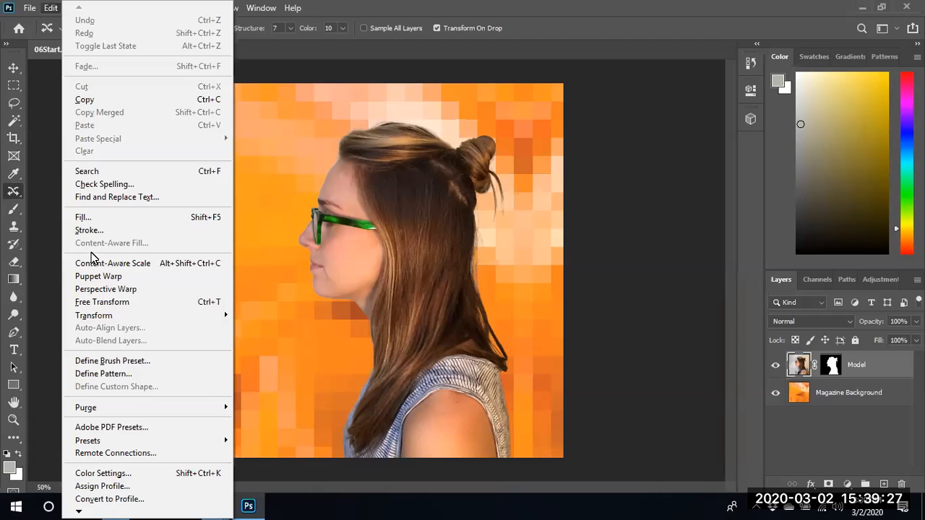
{"action": "mouse_move", "coordinate": [108, 282]}
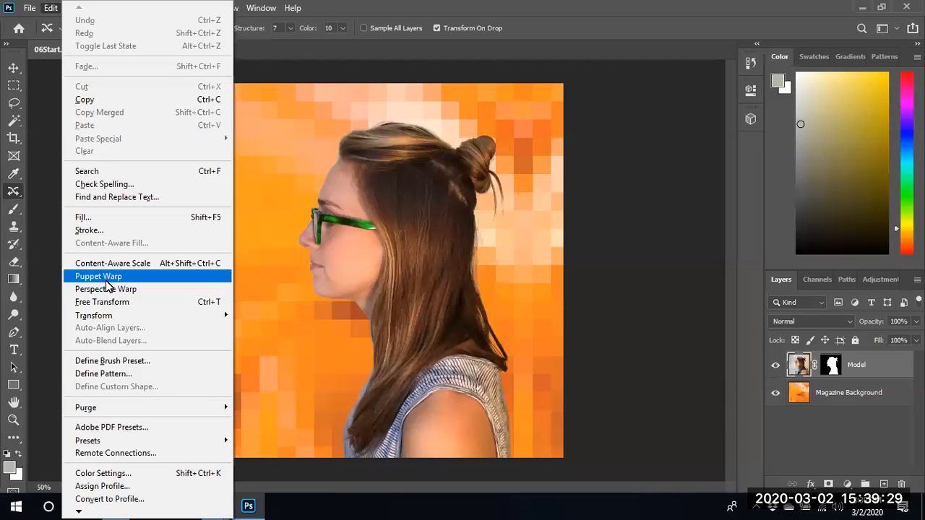
{"action": "mouse_move", "coordinate": [105, 289]}
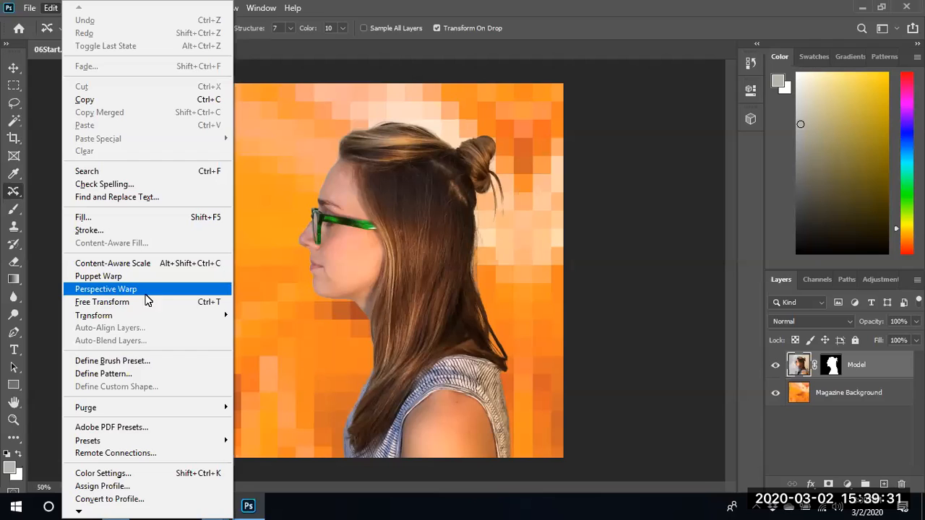
{"action": "mouse_move", "coordinate": [98, 276]}
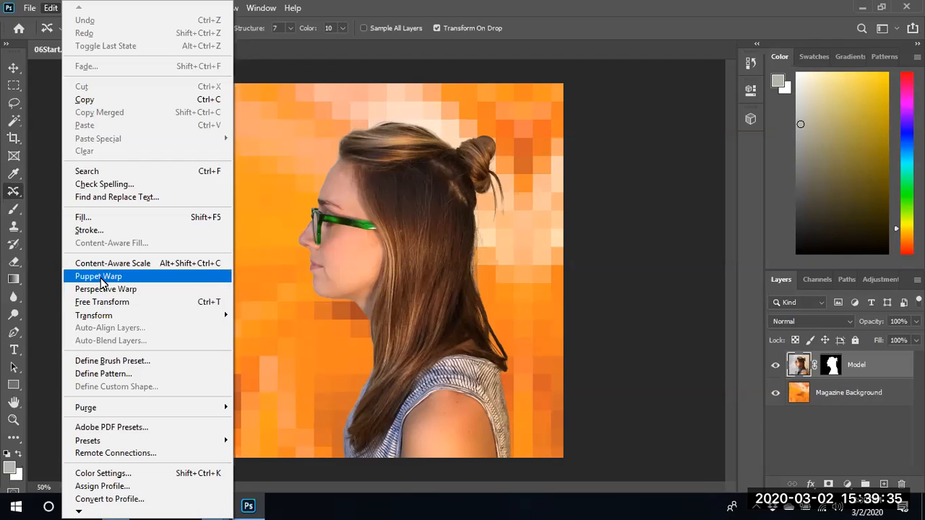
- Start Puppet Warp on the Model layer and scroll down to the neck
{"action": "left_click", "coordinate": [98, 276]}
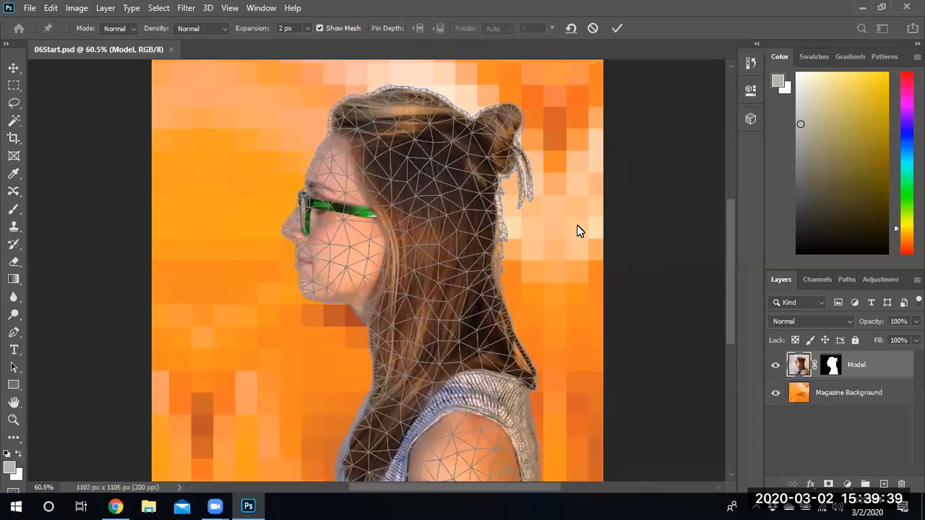
{"action": "scroll", "scroll_direction": "down", "scroll_amount": 3}
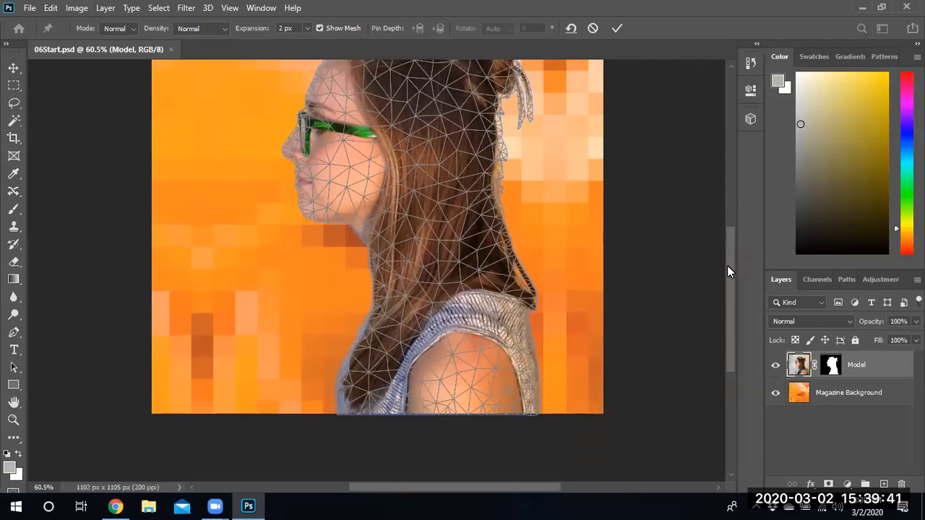
{"action": "scroll", "scroll_direction": "down", "scroll_amount": 3}
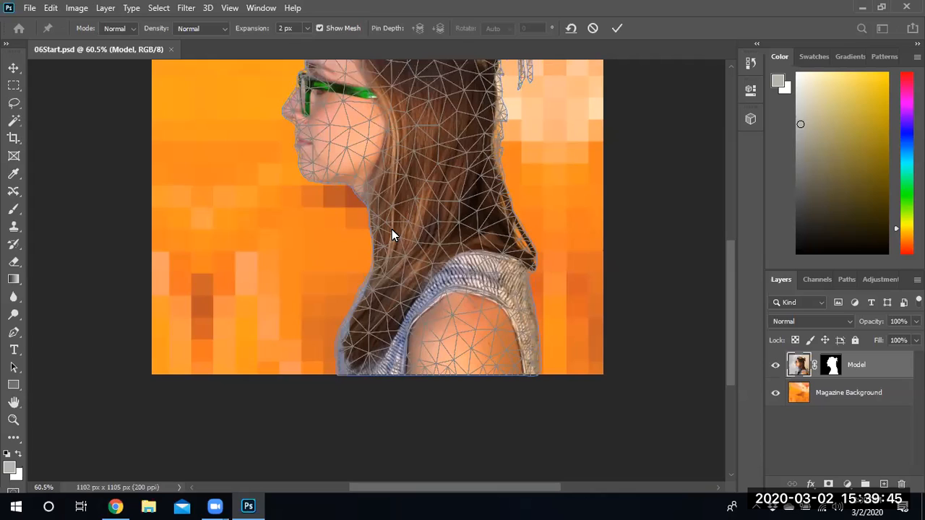
{"action": "mouse_move", "coordinate": [389, 209]}
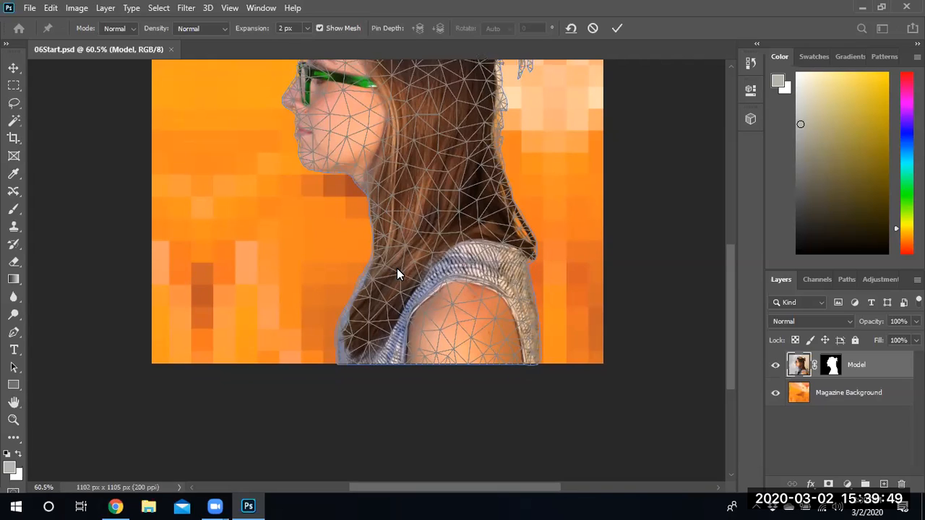
{"action": "mouse_move", "coordinate": [544, 327]}
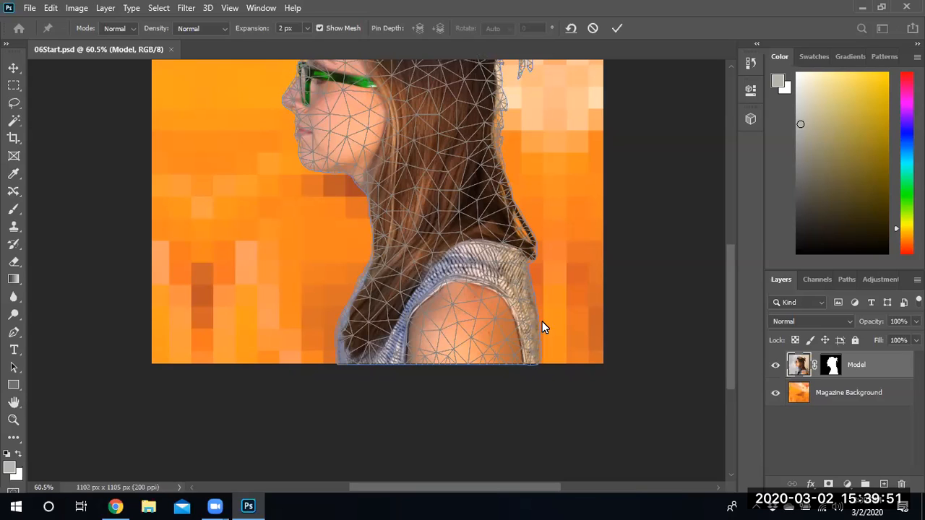
{"action": "mouse_move", "coordinate": [487, 248]}
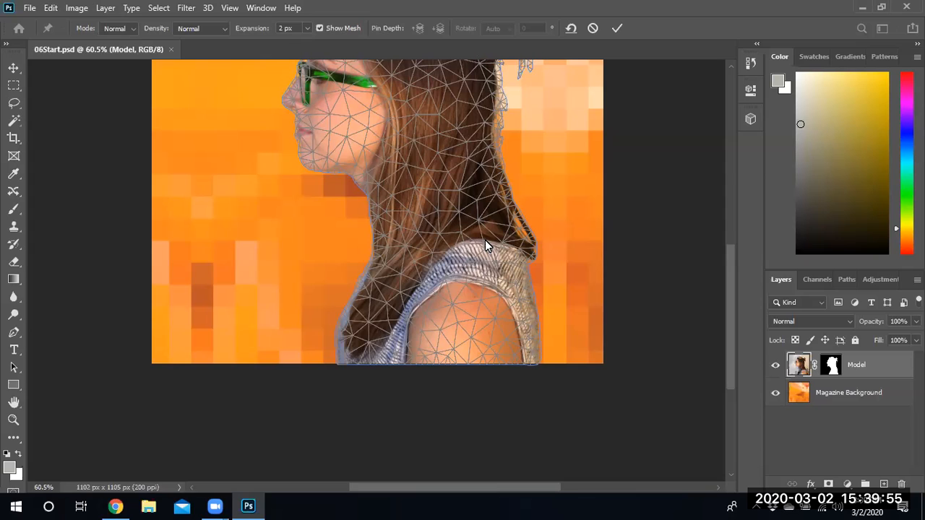
{"action": "mouse_move", "coordinate": [374, 264]}
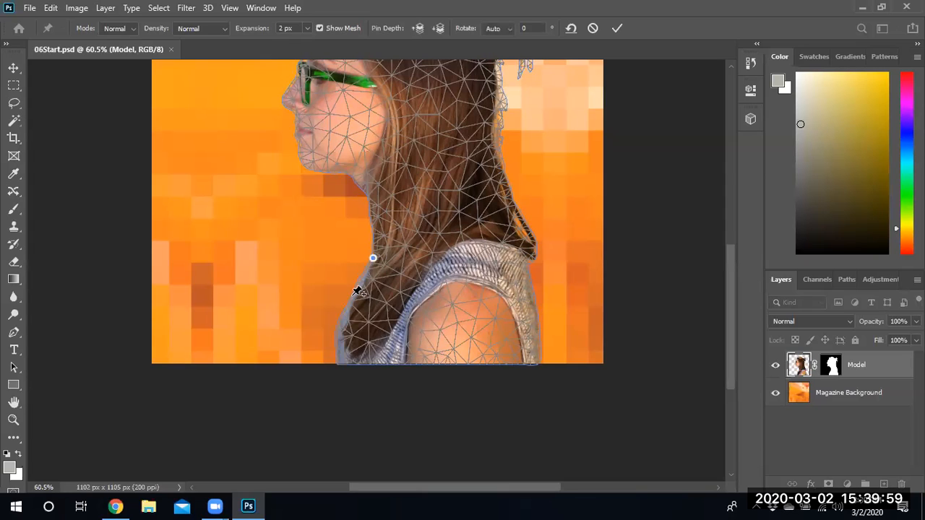
- Pin the shoulders and select the pin at the back of the neck
{"action": "left_click", "coordinate": [353, 294]}
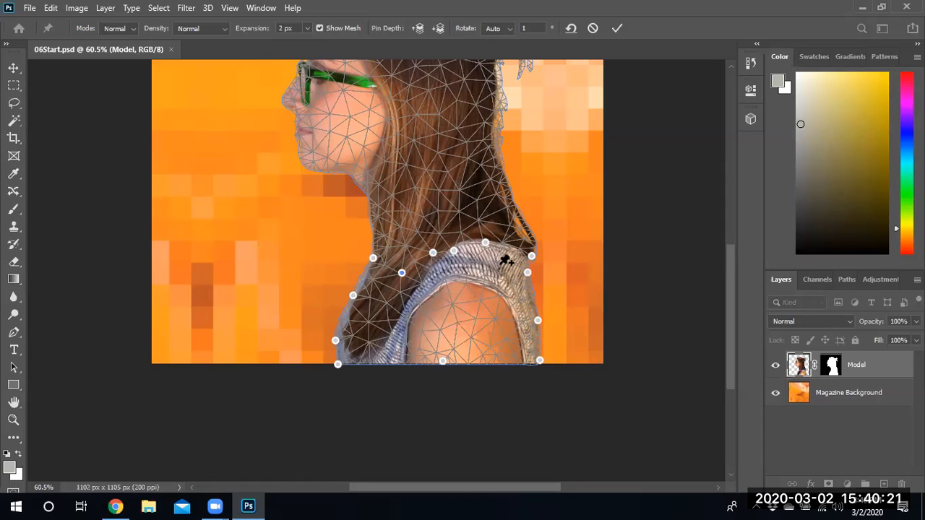
{"action": "mouse_move", "coordinate": [470, 257]}
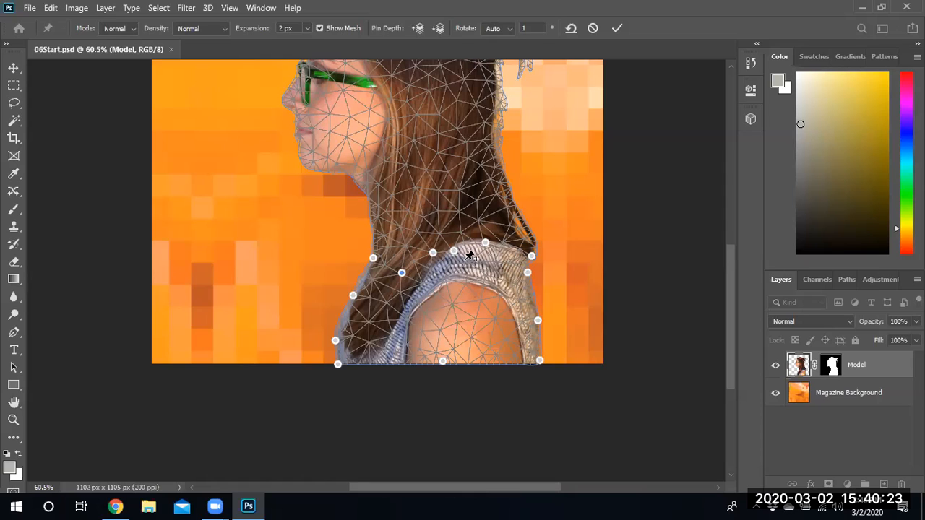
{"action": "mouse_move", "coordinate": [454, 255]}
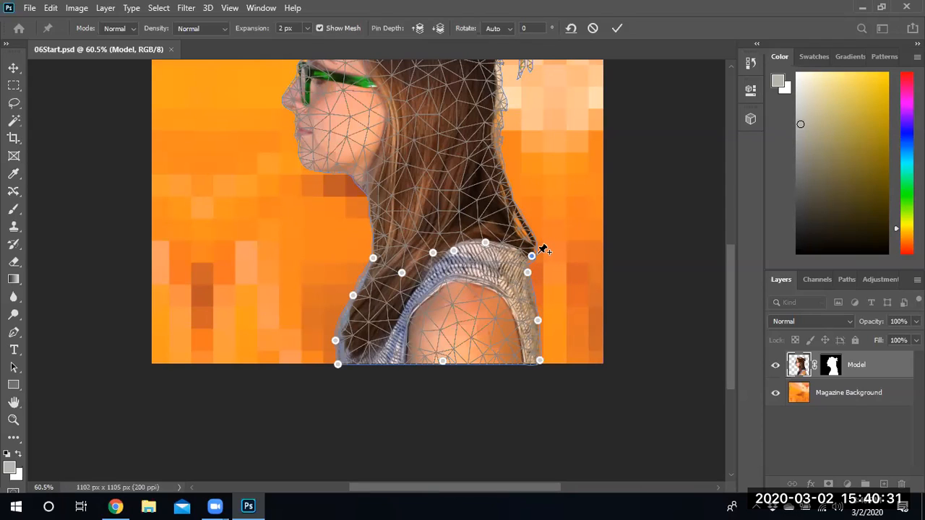
{"action": "left_click", "coordinate": [497, 28]}
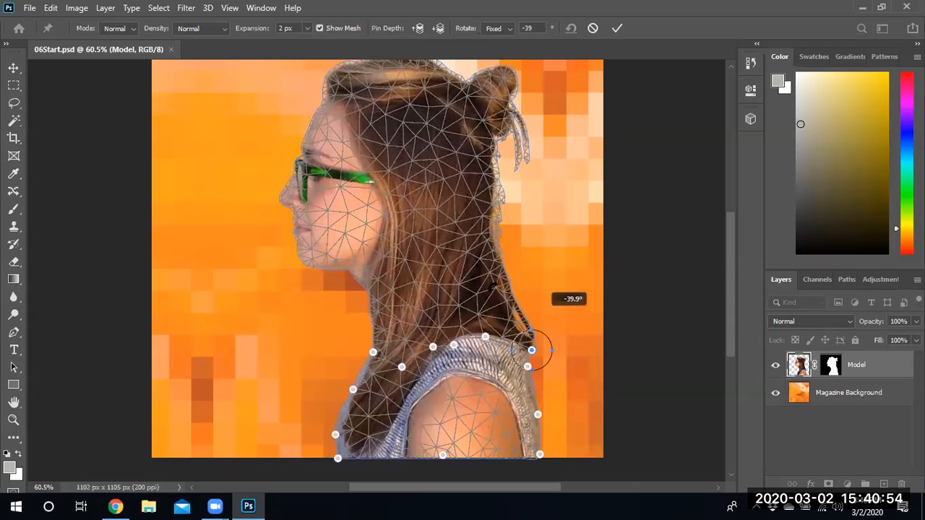
- Rotate the head upward around the neck pin and commit the warp
{"action": "left_click_drag", "start_coordinate": [531, 349], "coordinate": [498, 394]}
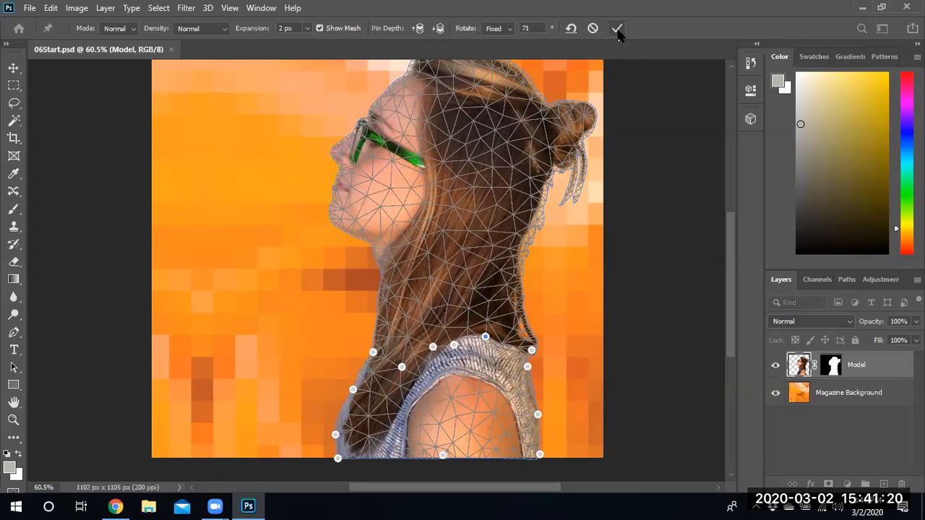
{"action": "mouse_move", "coordinate": [617, 28]}
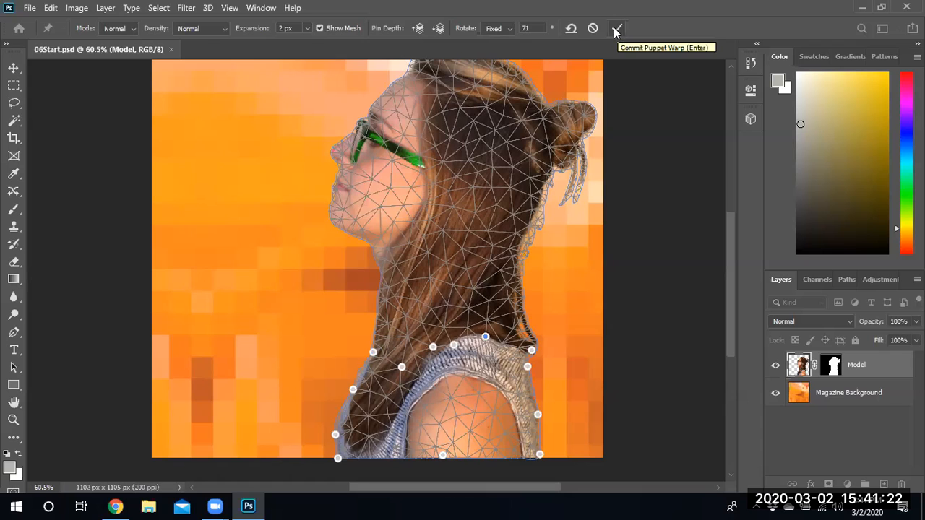
{"action": "left_click", "coordinate": [617, 29]}
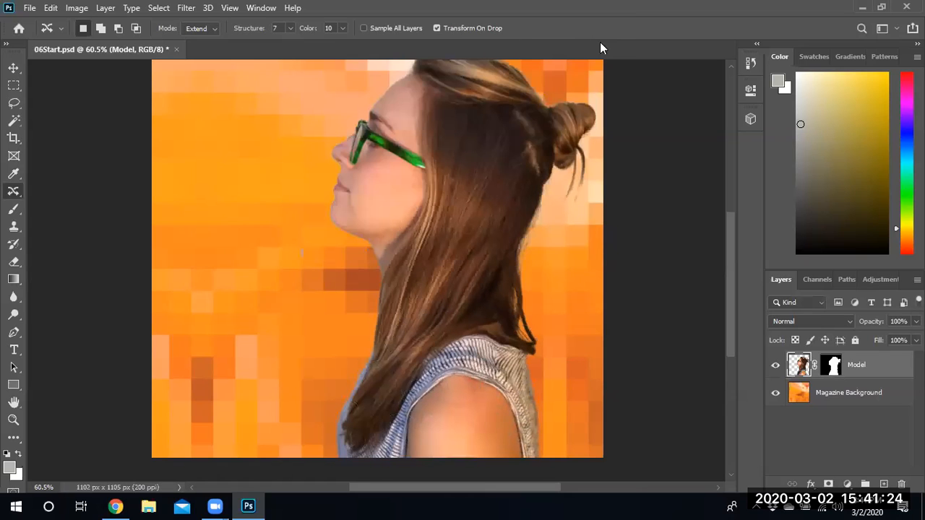